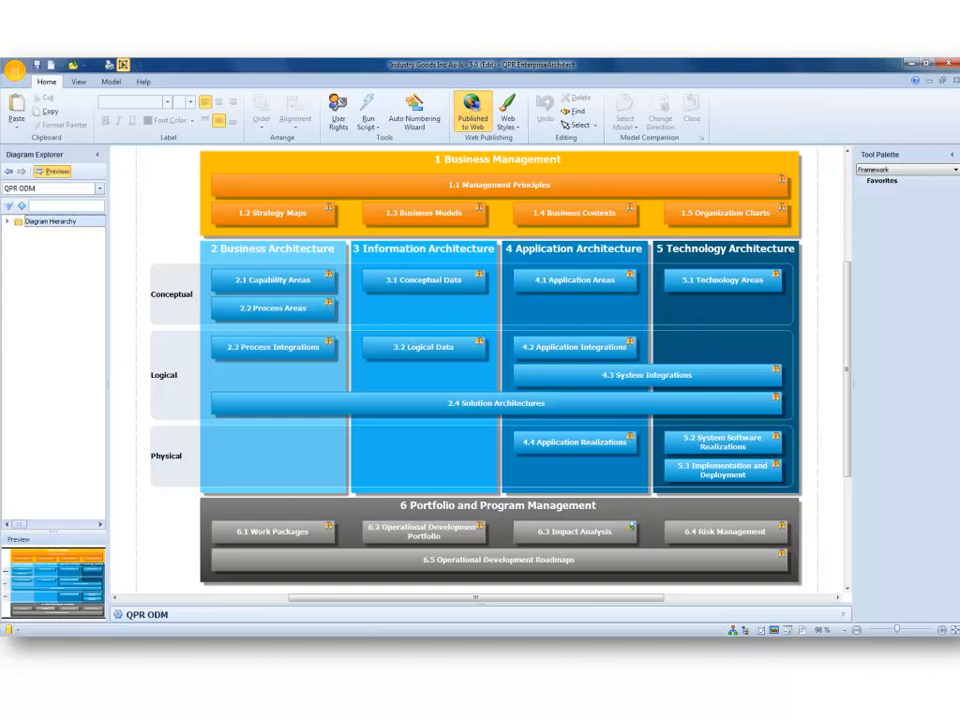
- Enlarge the Process Integrations - Order management diagram and bring up the EA demo menu
left_click(496, 160)
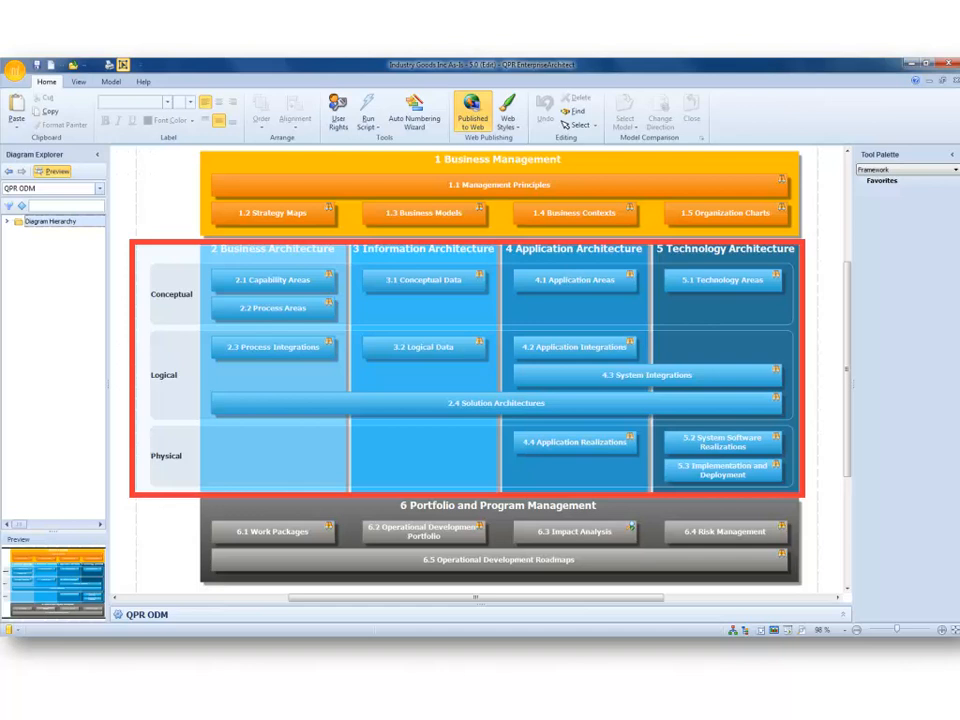
left_click(496, 504)
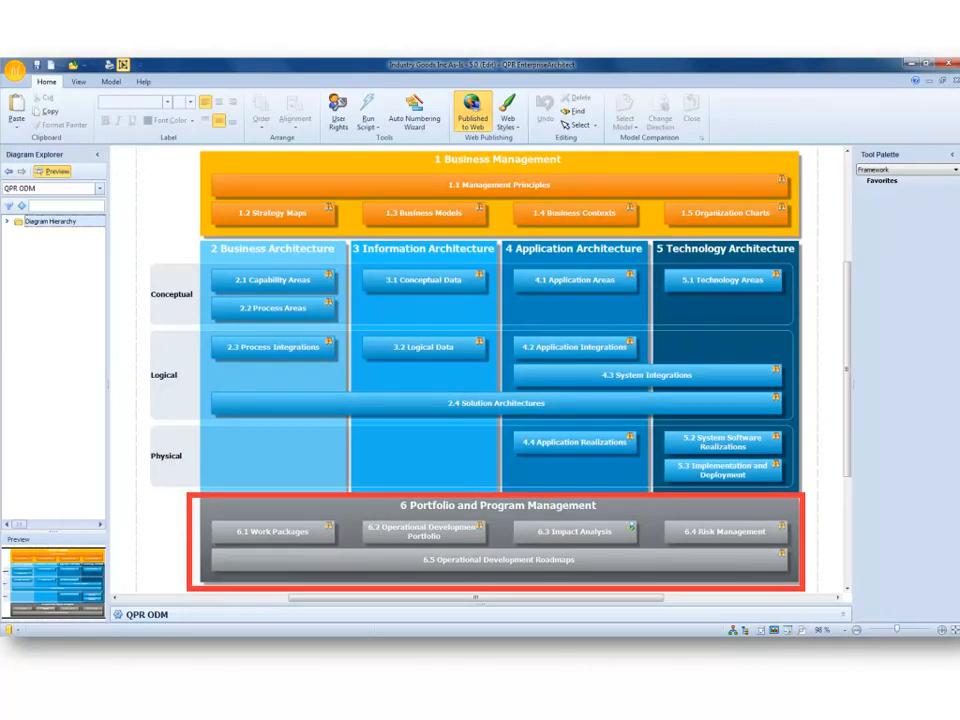
double_click(104, 292)
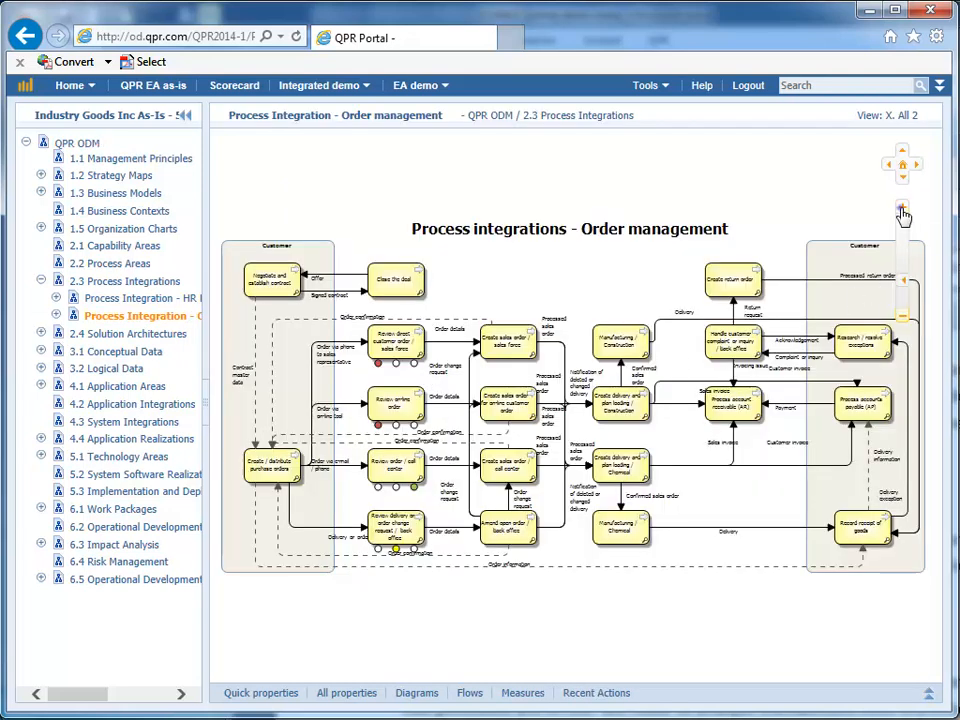
left_click(900, 206)
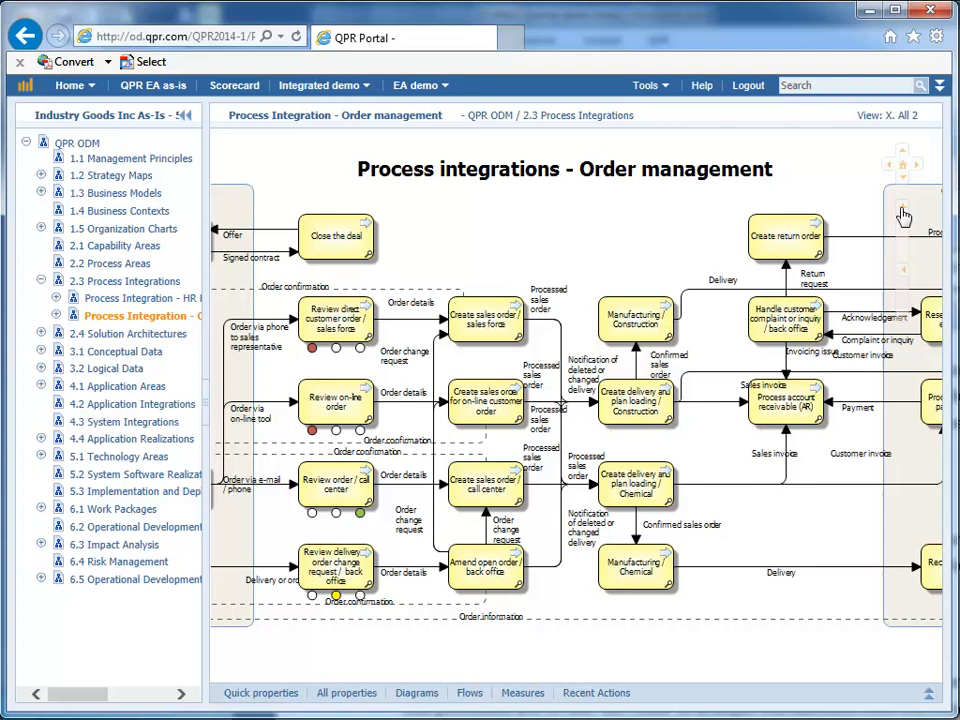
mouse_move(876, 216)
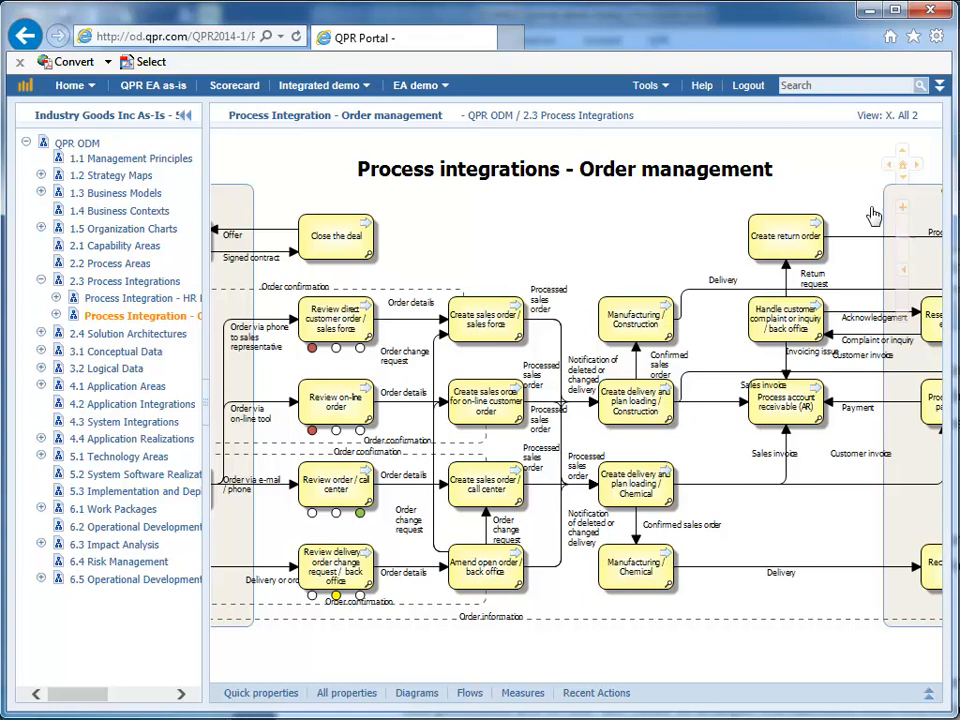
left_click(416, 84)
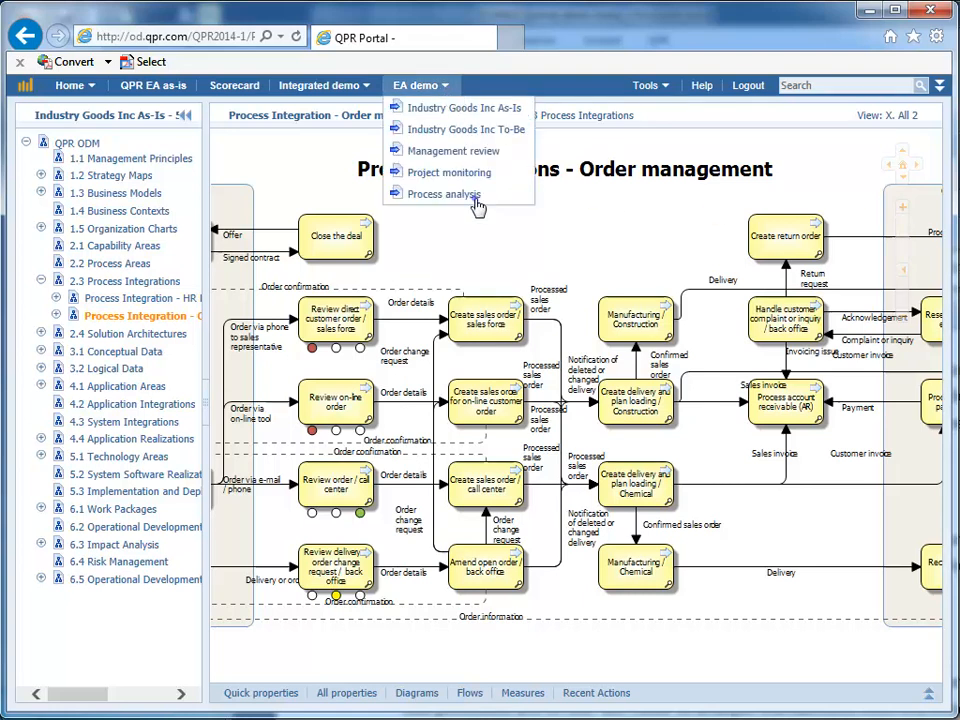
- Open the Process analysis demo and scroll across the order process flowchart in ProcessAnalyzer
left_click(444, 194)
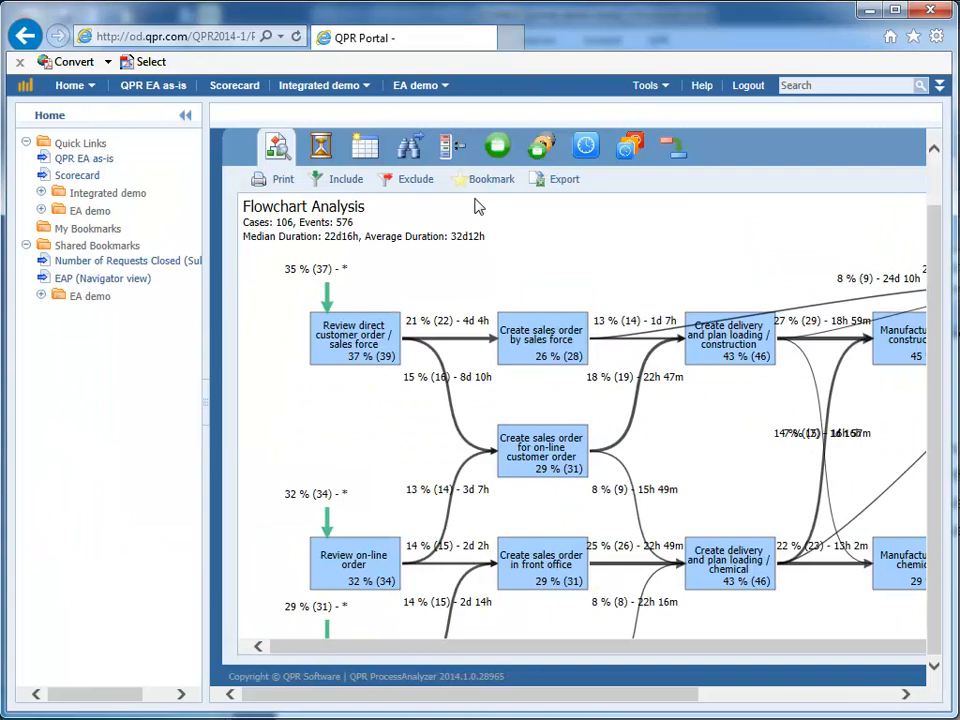
scroll("right", 3)
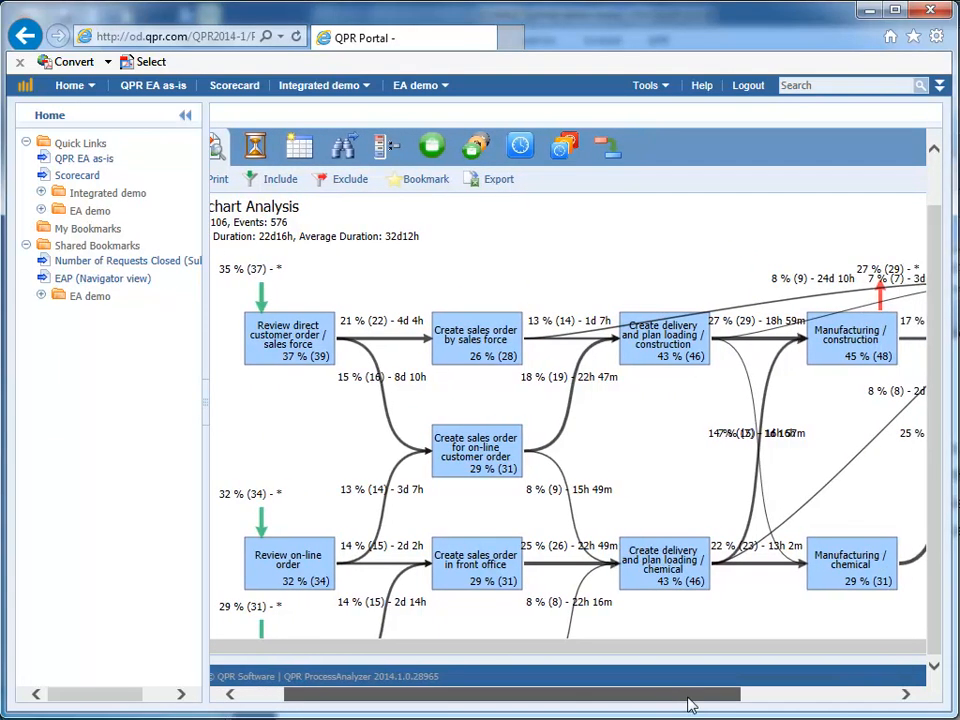
scroll("right", 3)
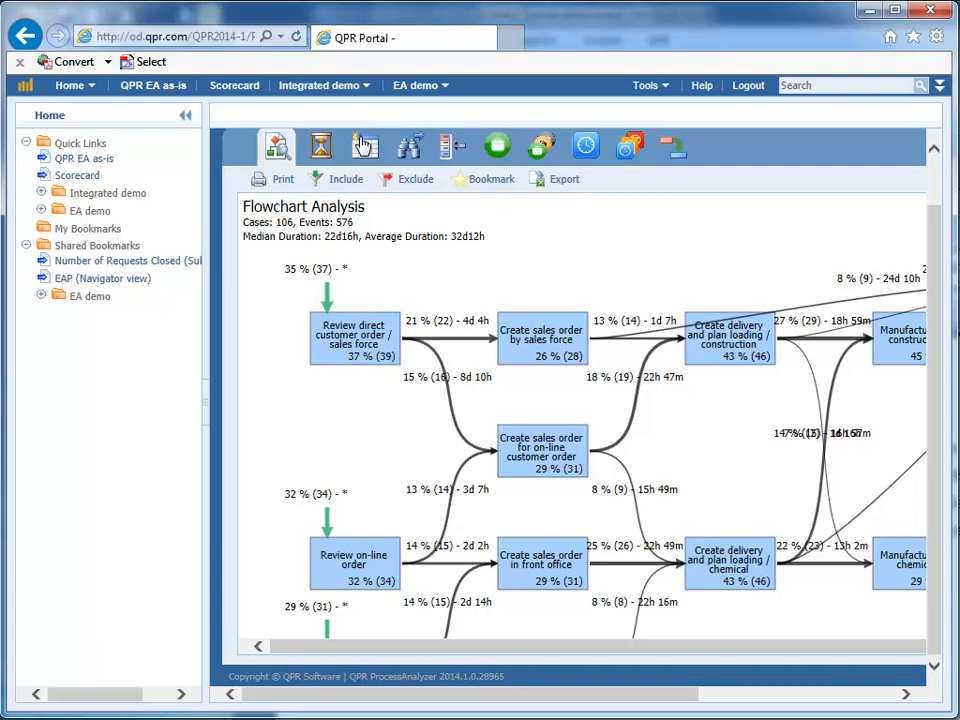
left_click(364, 144)
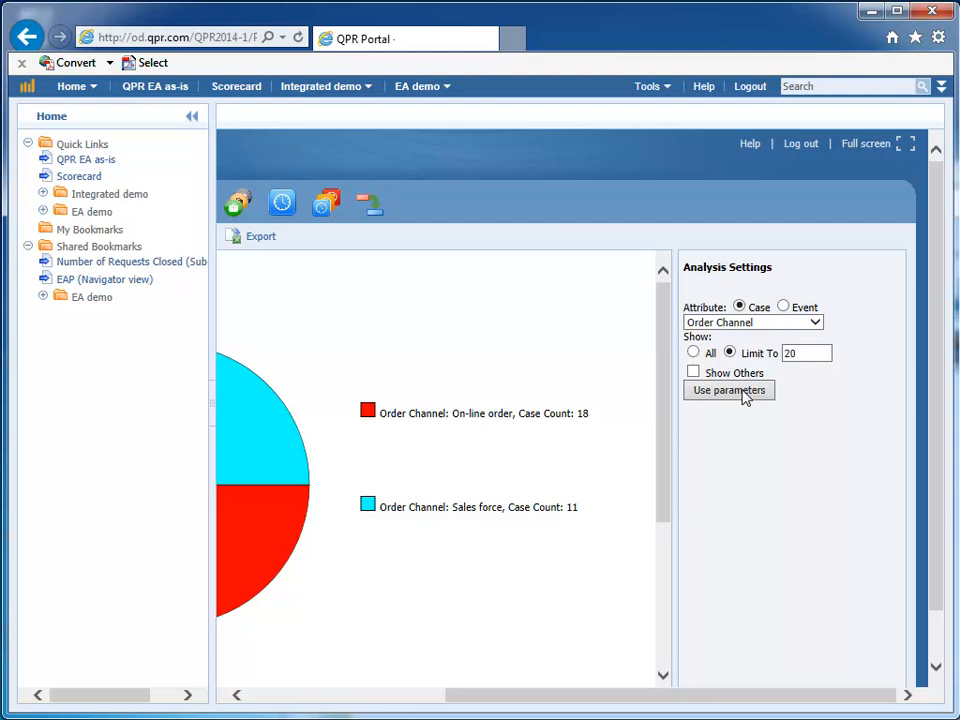
mouse_move(756, 698)
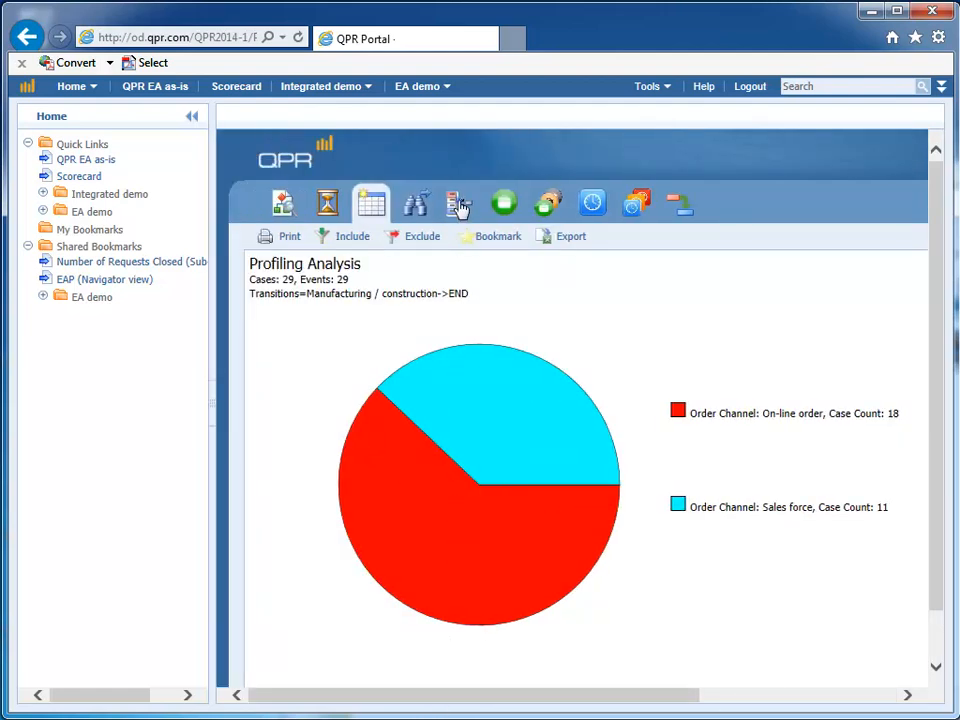
- Run the Profiling Analysis by Case Order Channel to chart online versus sales-force cases
left_click(460, 204)
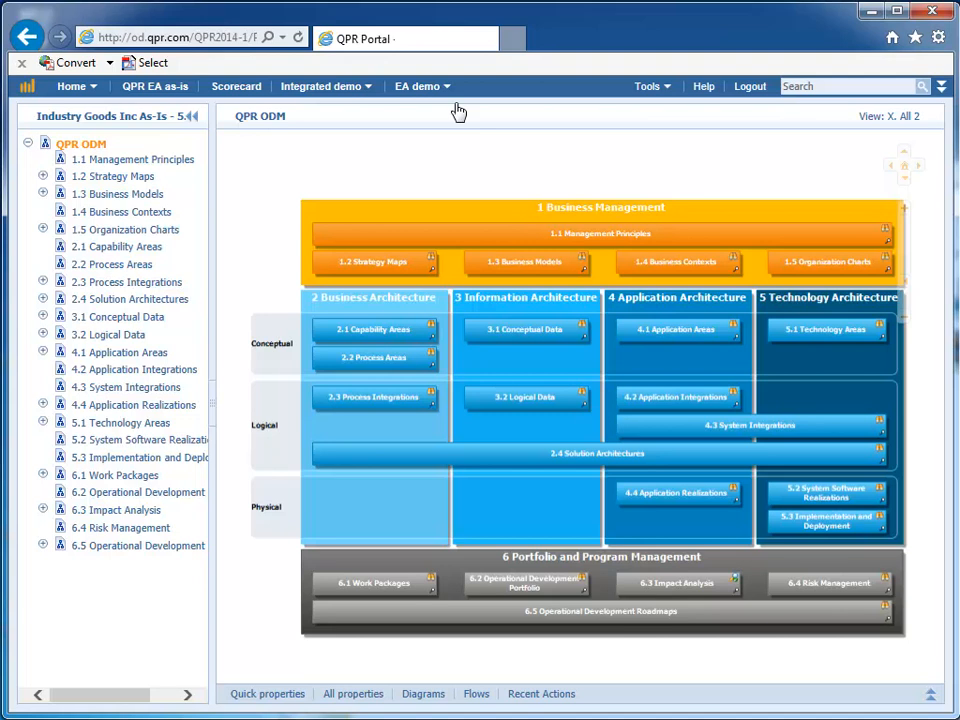
- Select QPR ODM in the Industry Goods Inc As-Is tree, then open the Customer Experience conceptual data diagram
left_click(124, 176)
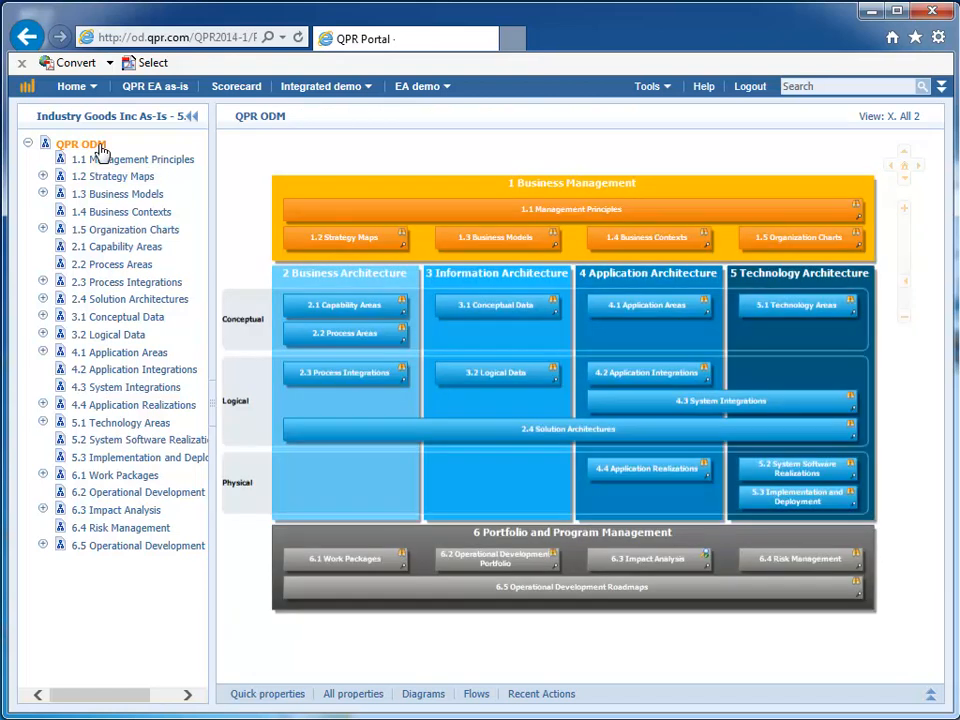
left_click(496, 304)
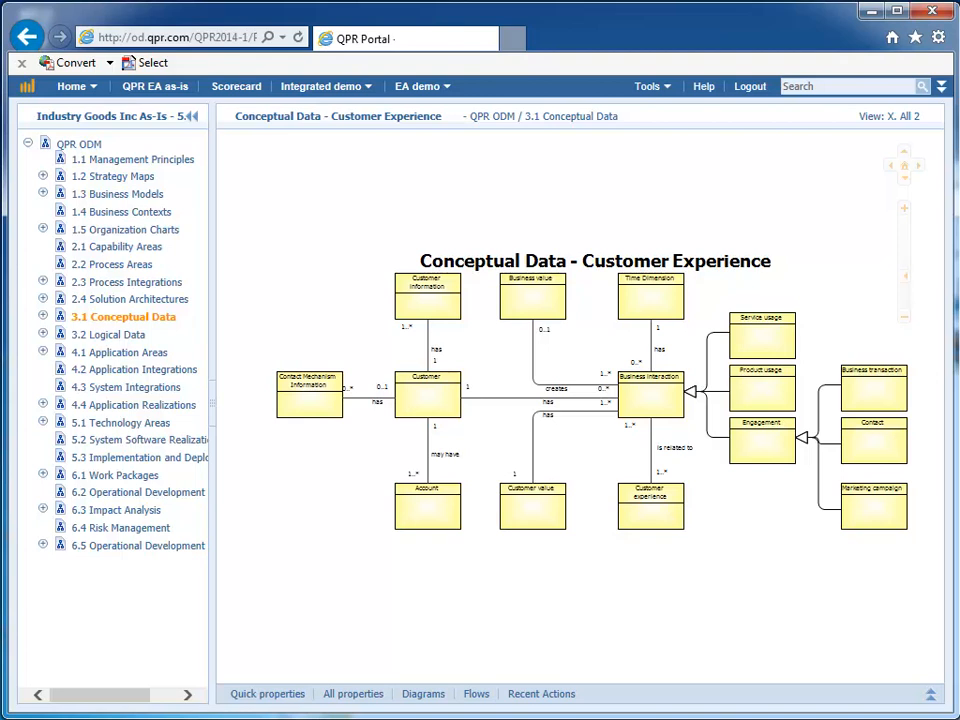
- Expand 3.1 Conceptual Data and view the Market to delivery diagram, then the Customer Experience logical data diagram
left_click(44, 316)
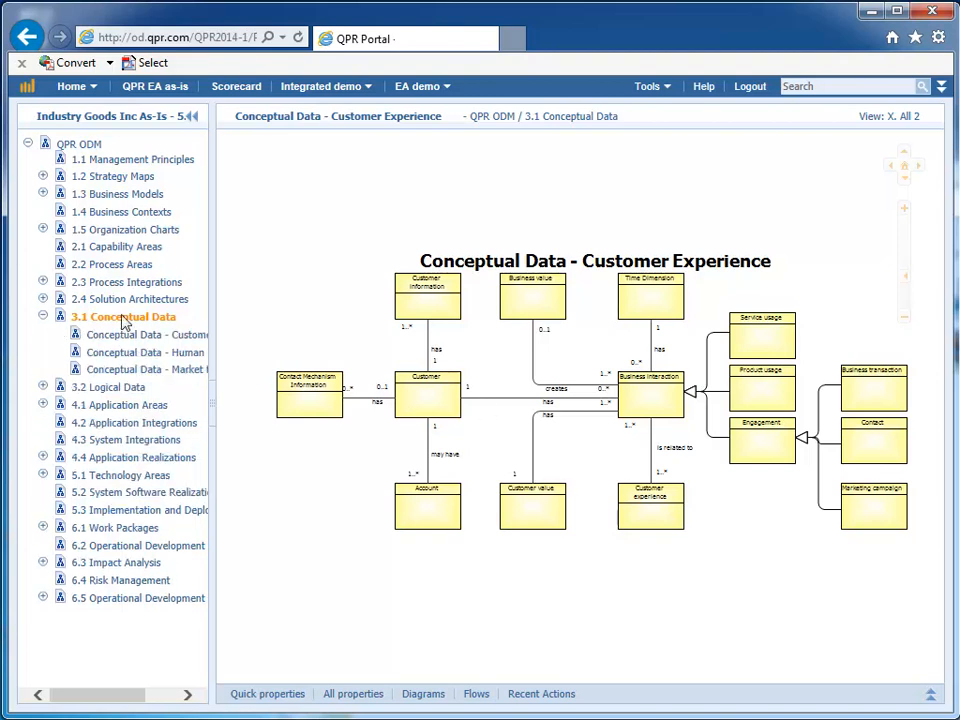
left_click(144, 368)
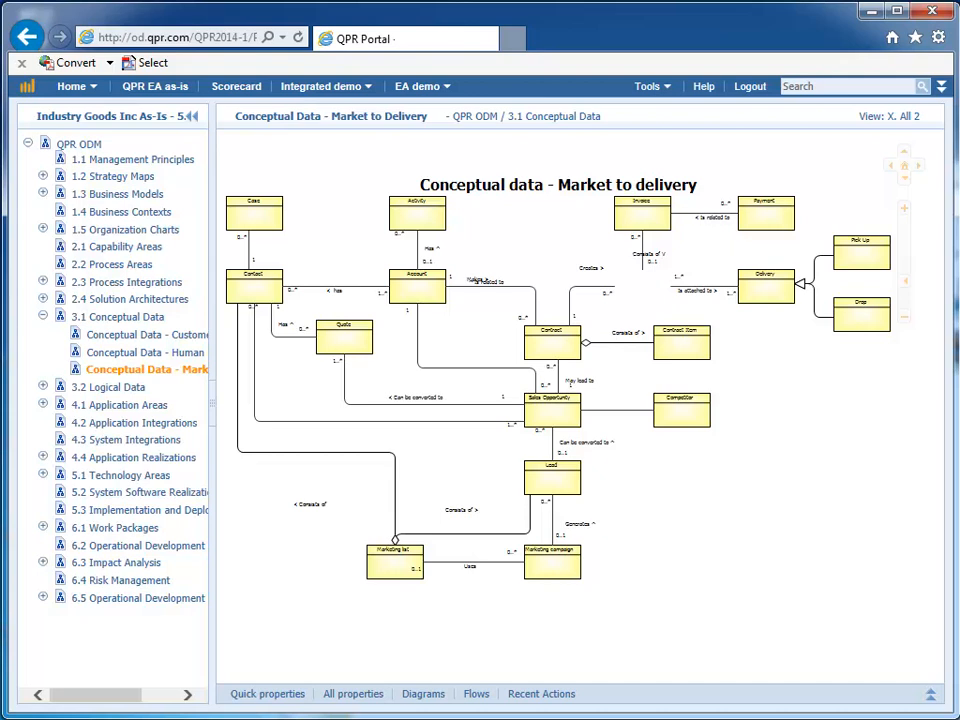
left_click(144, 404)
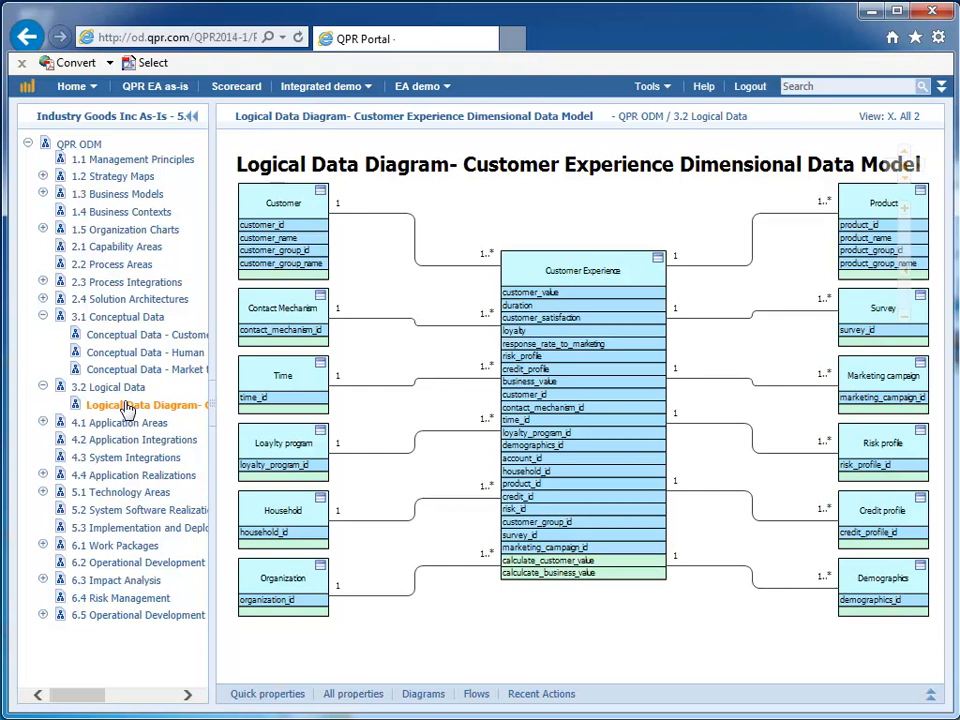
mouse_move(112, 388)
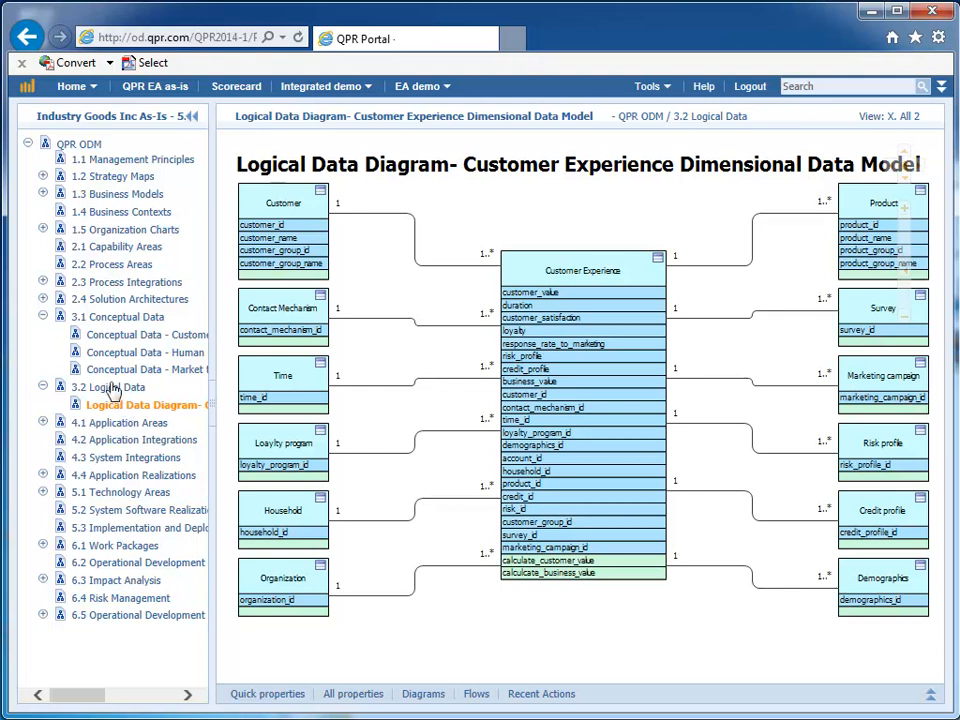
- Return to the QPR ODM overview map via the root tree node
left_click(80, 144)
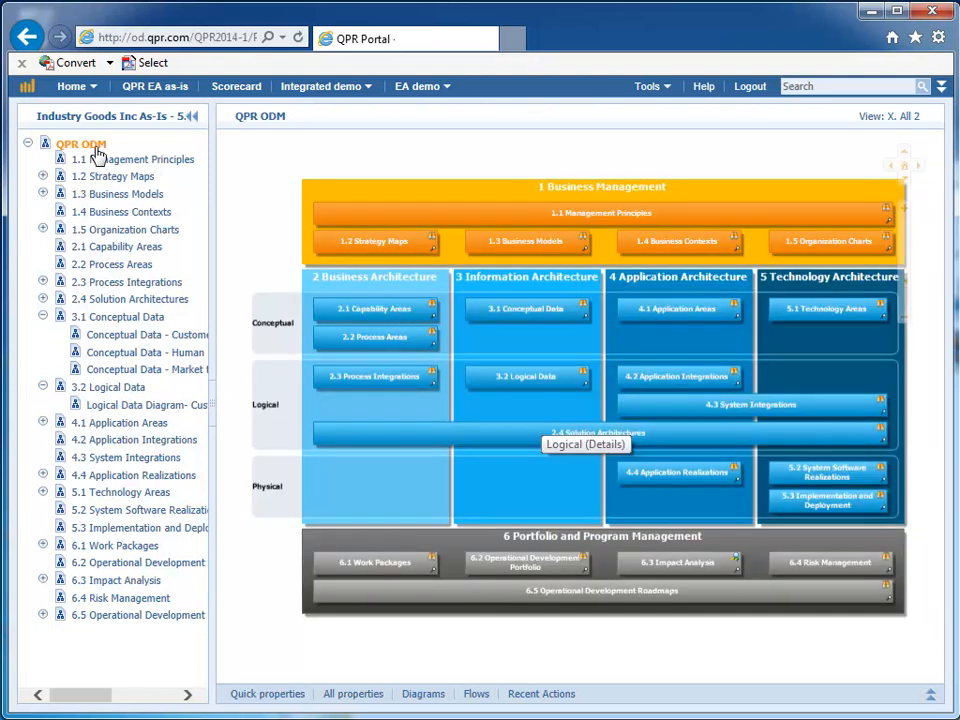
mouse_move(668, 312)
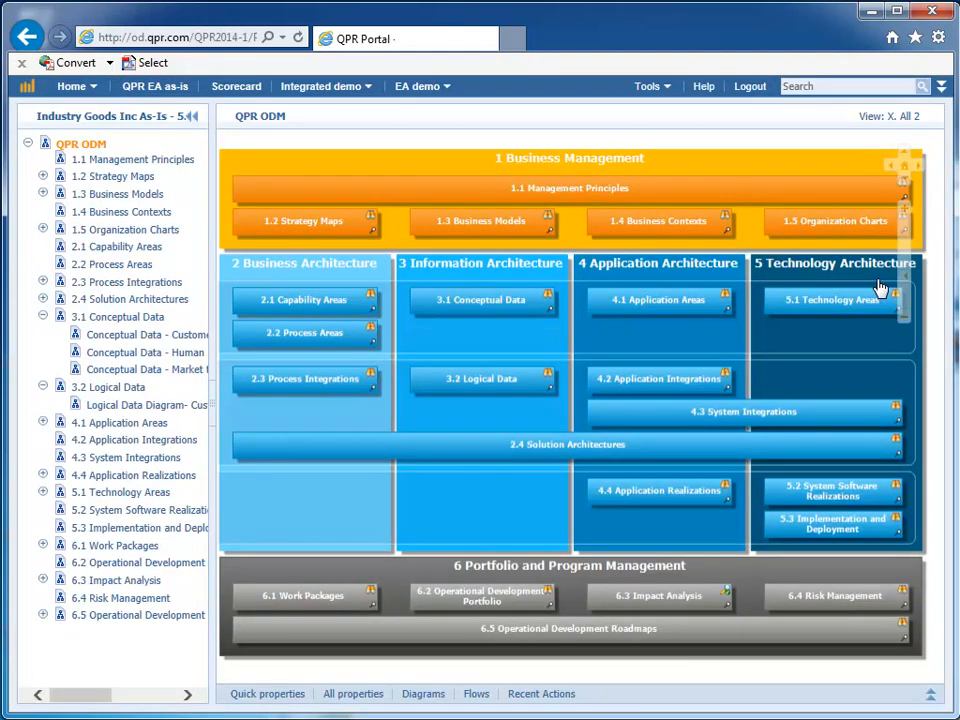
mouse_move(668, 600)
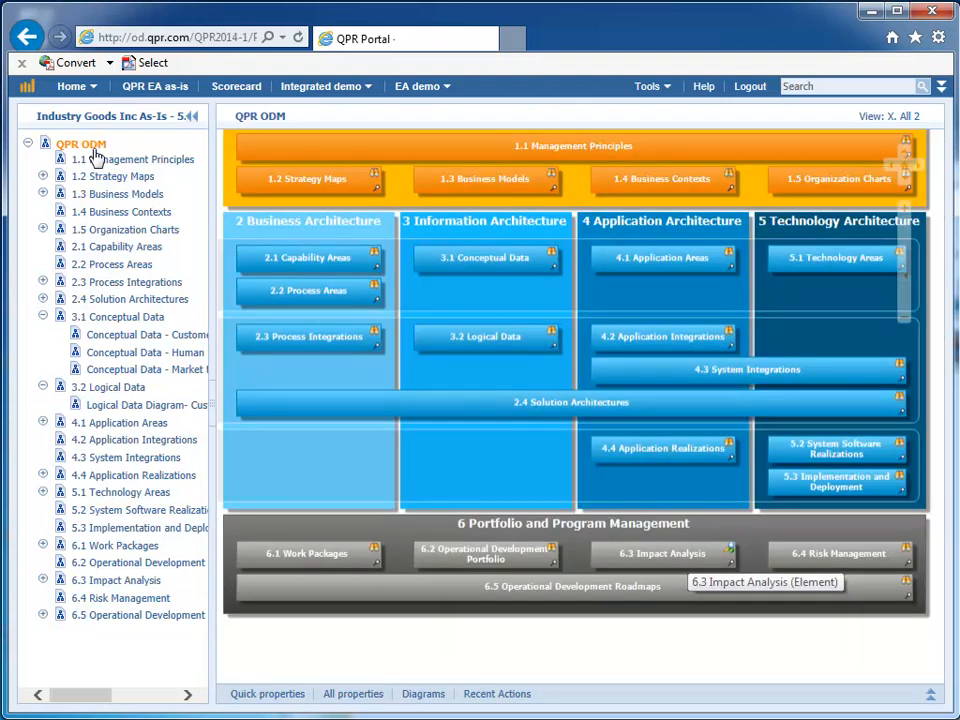
- Open the 6.5 Operational Development Roadmaps box on the overview map
left_click(116, 544)
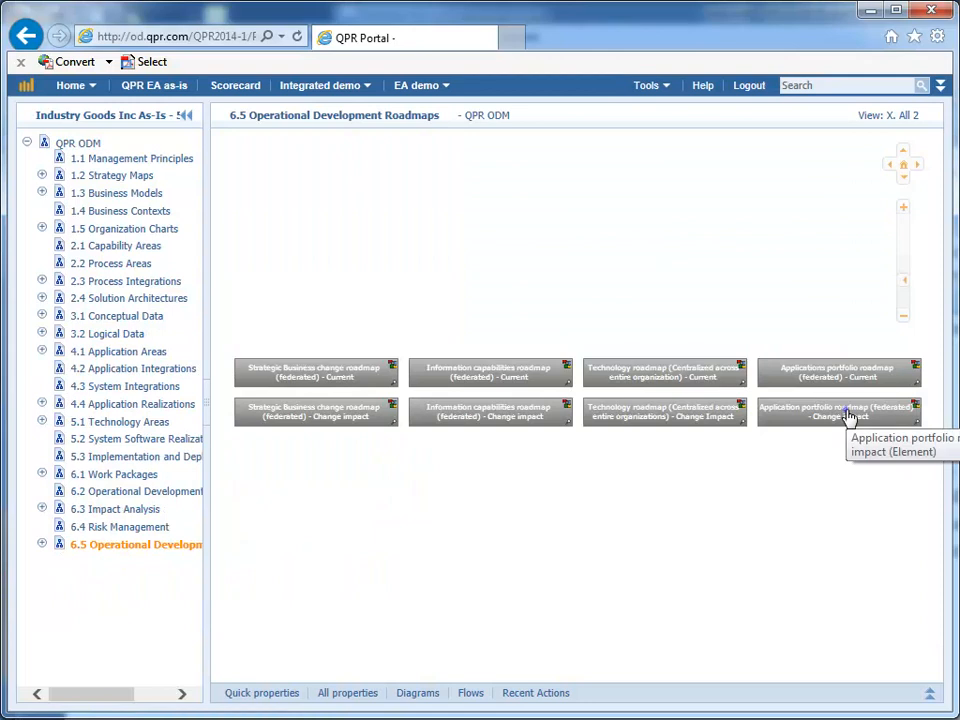
- Open the 'Application portfolio roadmap (federated) - Change impact' diagram
left_click(840, 412)
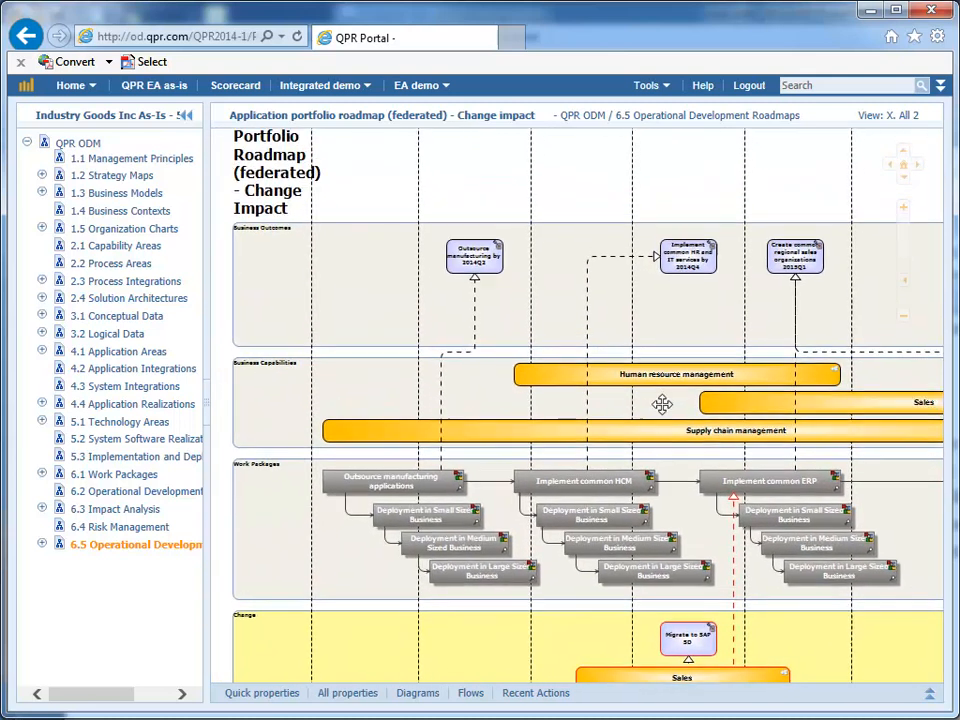
- Inspect the 'Implement common sales order management based on SAP SD' work package, then go back to QPR ODM
scroll("up", 3)
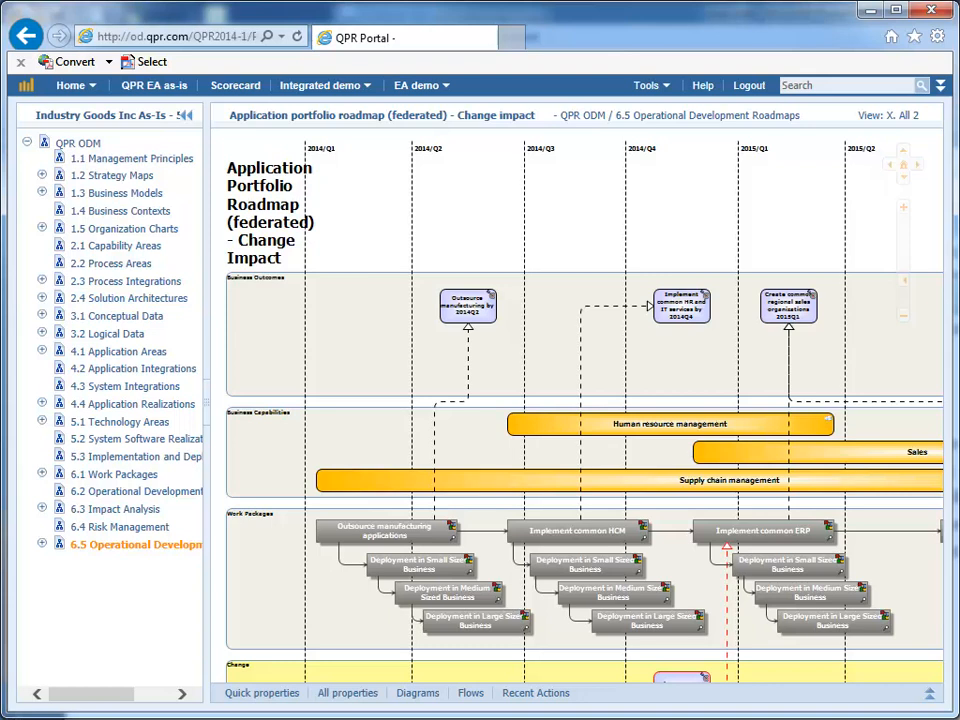
scroll("down", 3)
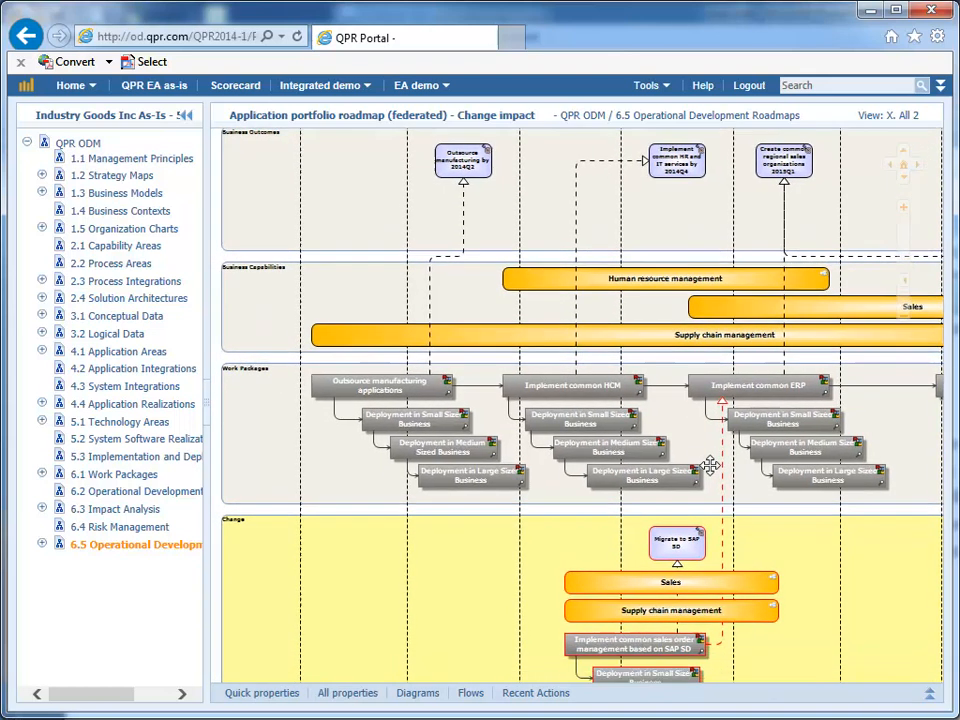
scroll("down", 3)
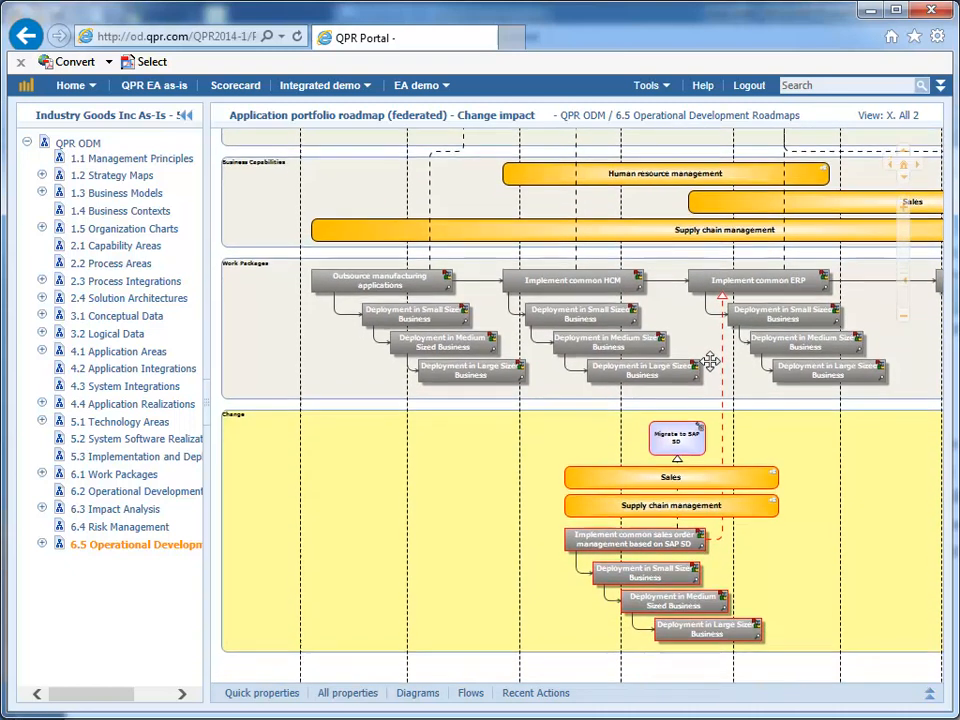
scroll("up", 3)
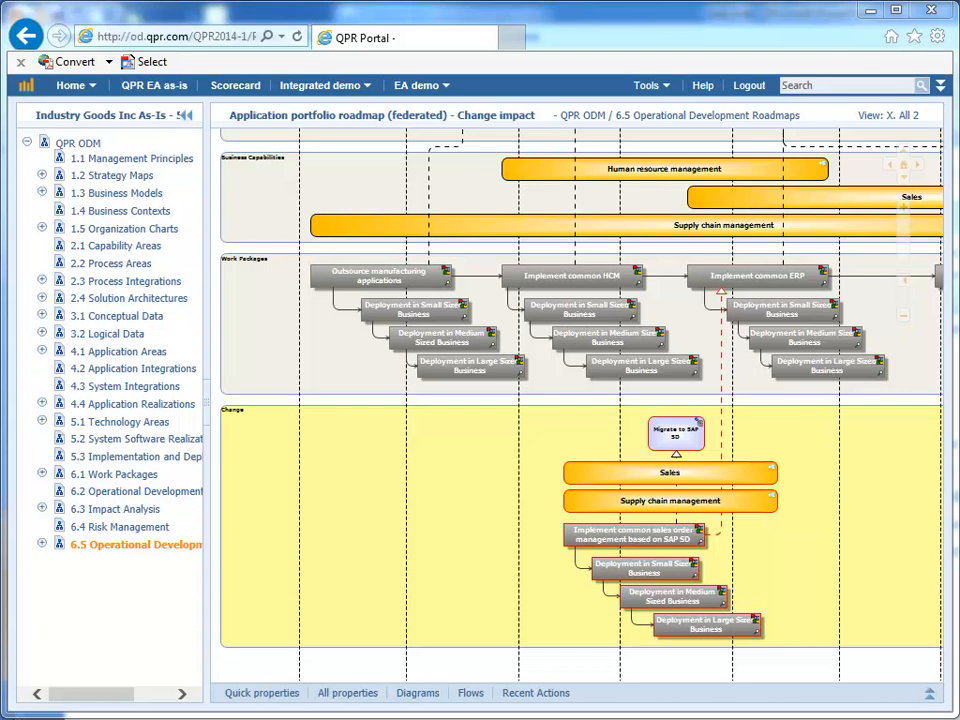
double_click(634, 534)
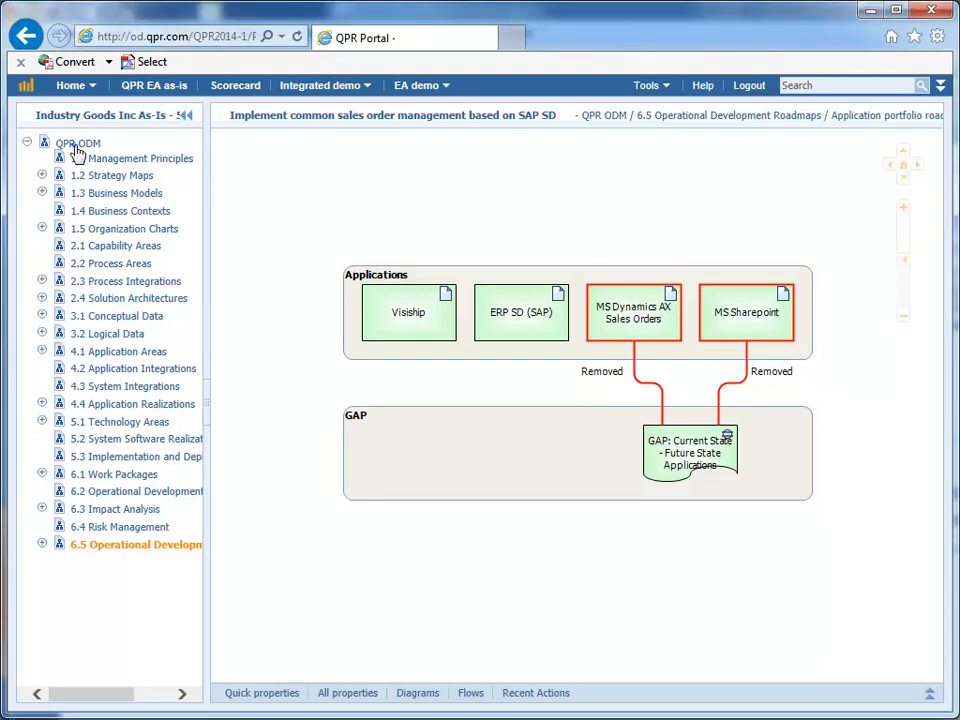
left_click(80, 144)
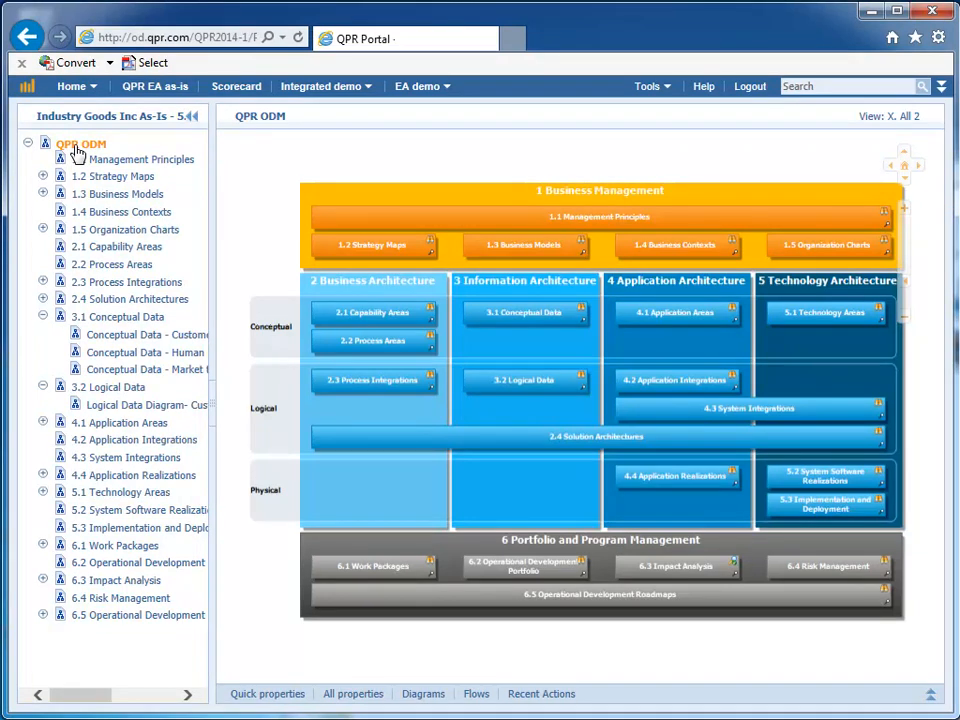
- Choose Project monitoring from the EA demo menu to show the project stage dashboard
left_click(416, 86)
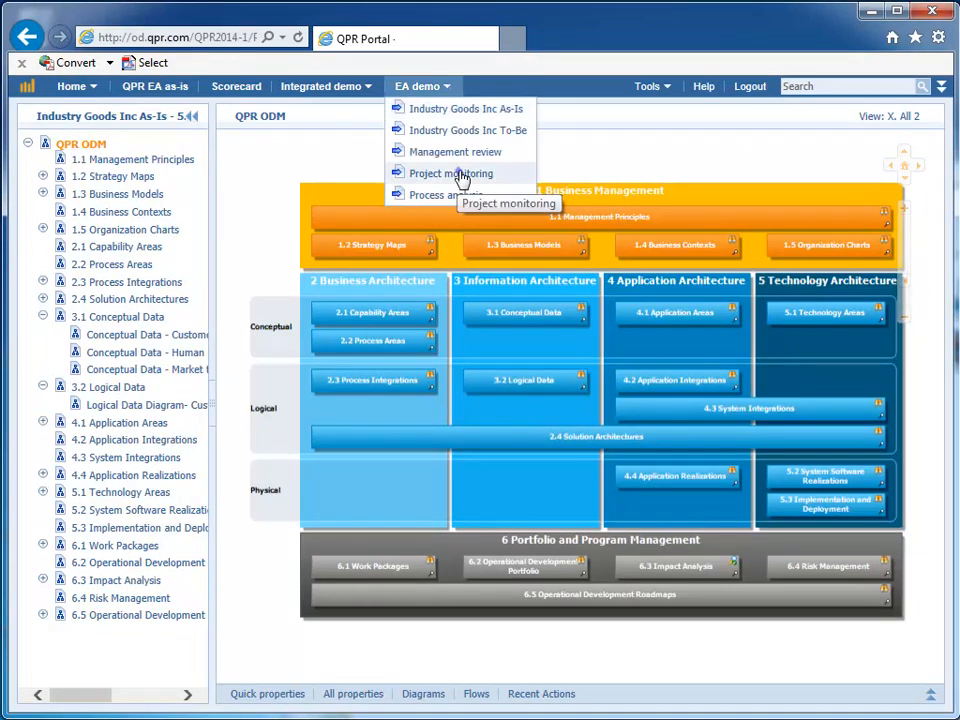
left_click(452, 172)
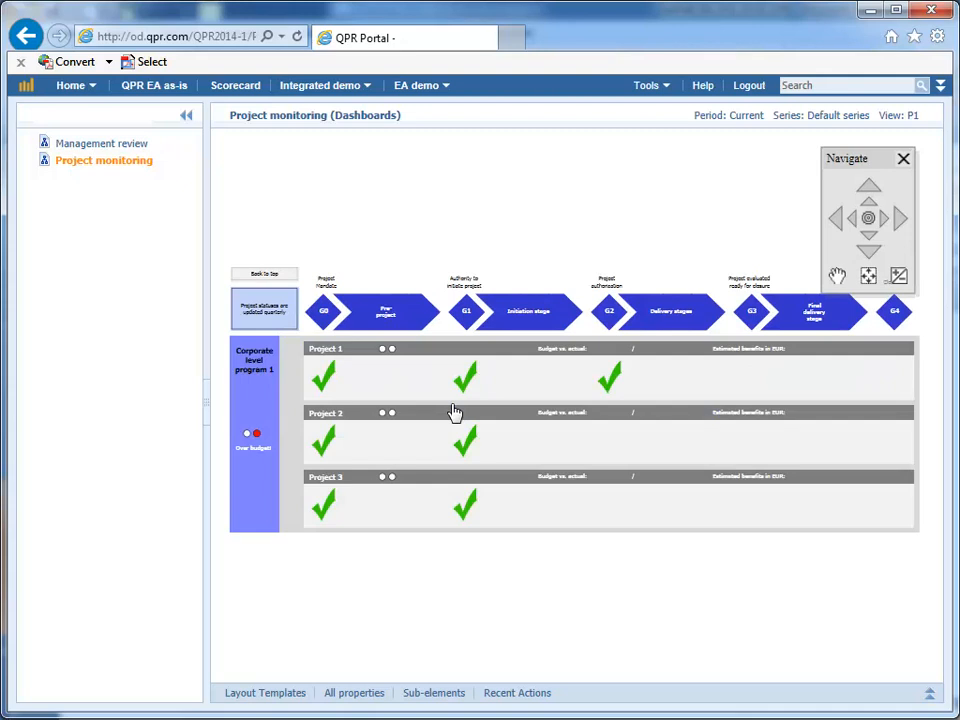
mouse_move(264, 410)
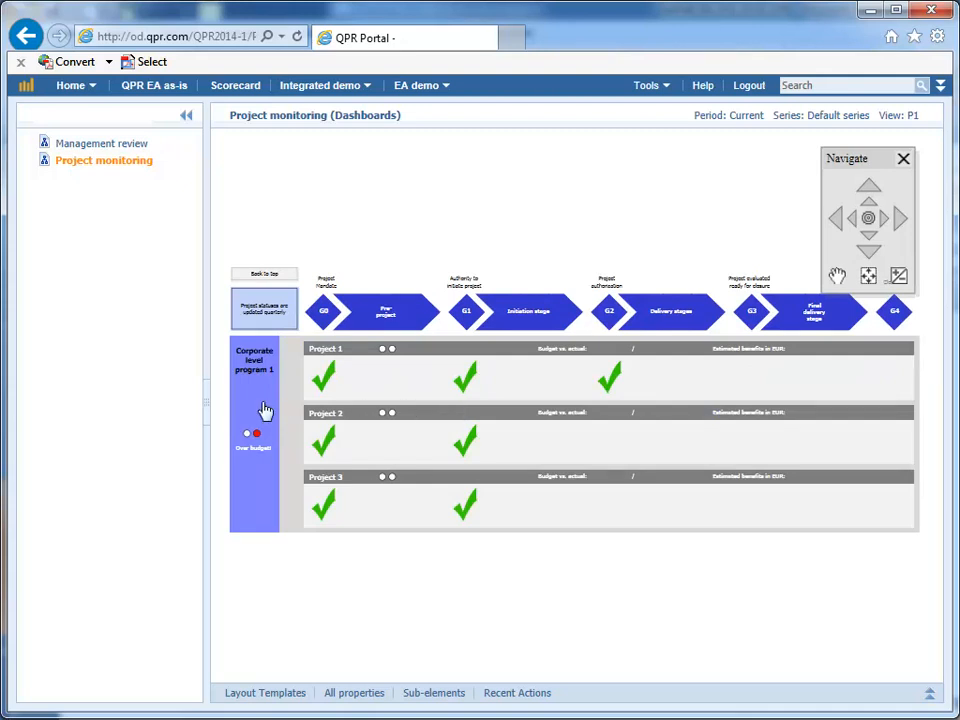